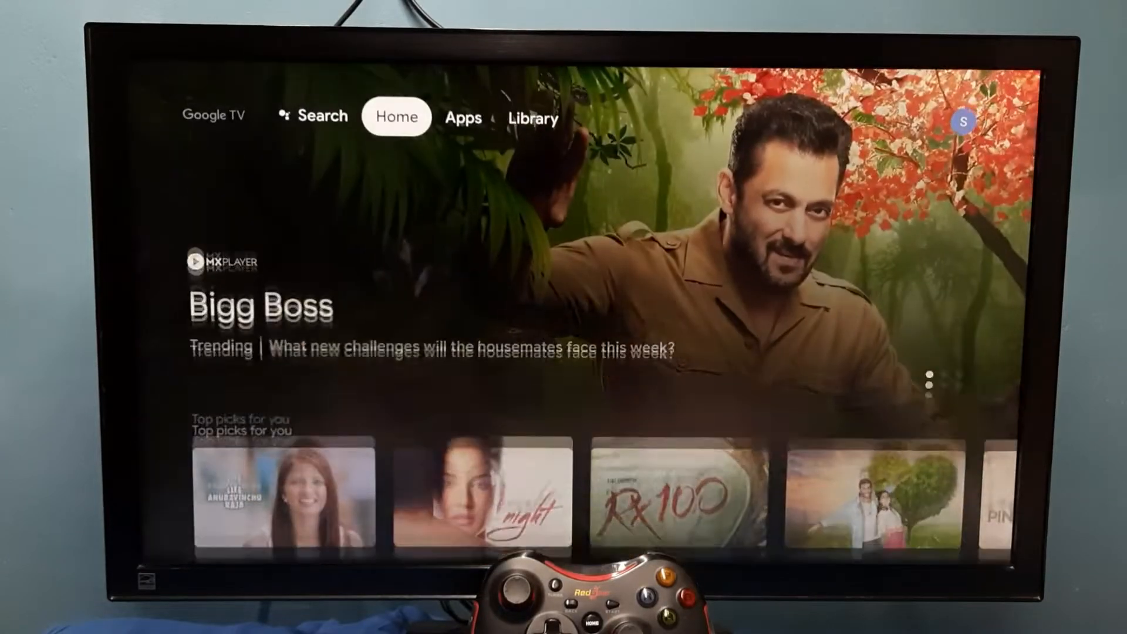
# From the Google TV home, reach Settings via the profile panel and enter Apps
pyautogui.scroll(-3)
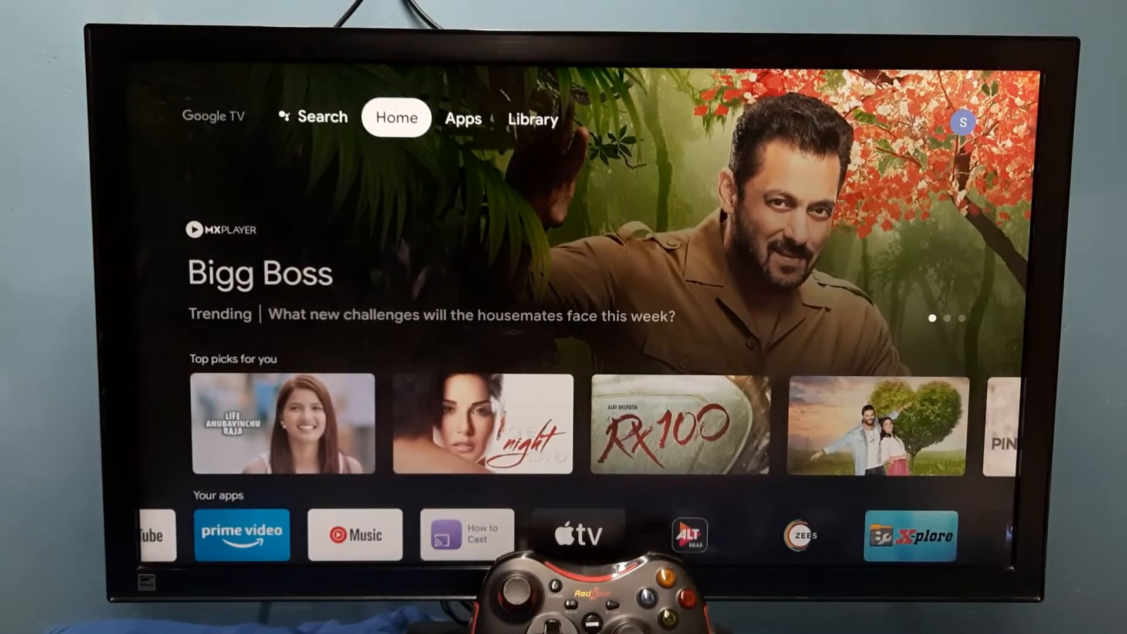
pyautogui.click(532, 118)
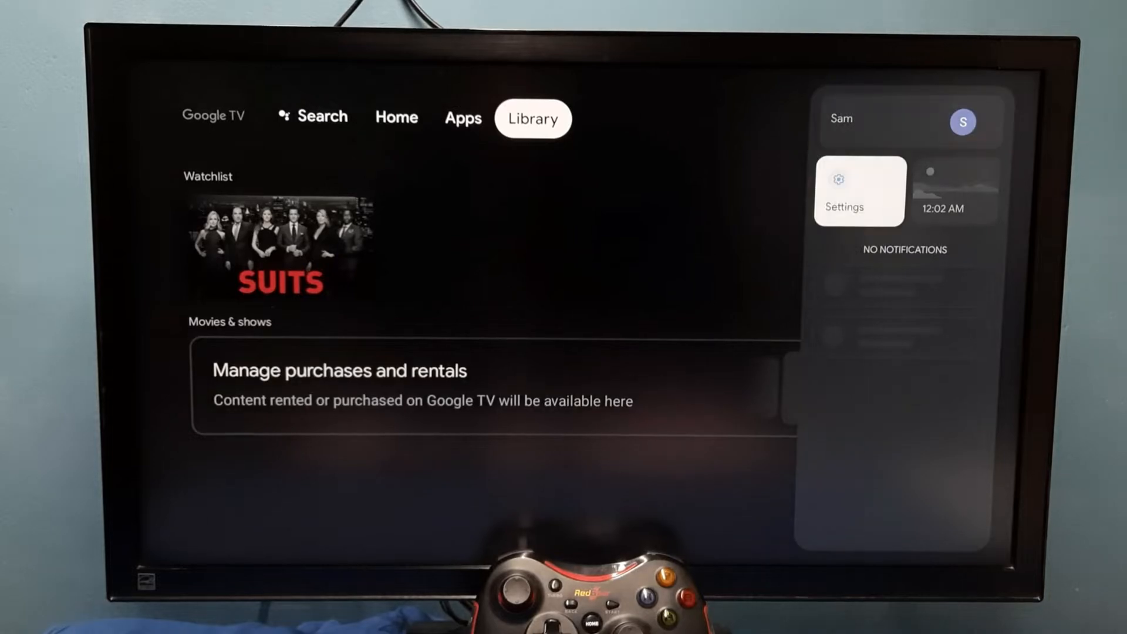
pyautogui.click(858, 190)
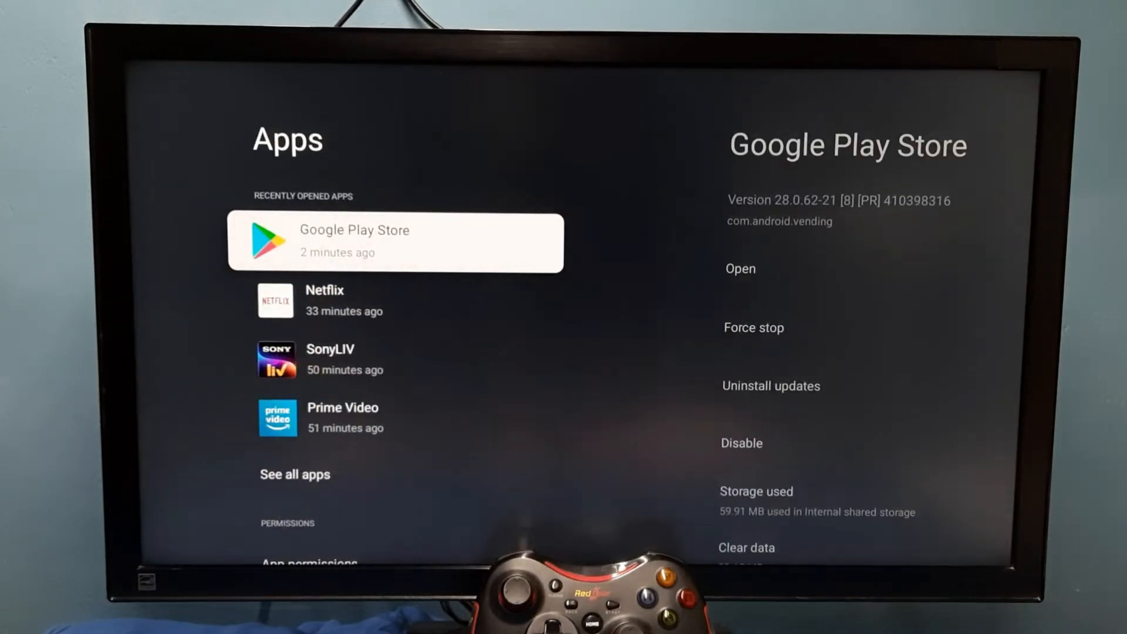
# Show all installed apps and scroll down into the System apps section at Calendar Storage
pyautogui.click(294, 473)
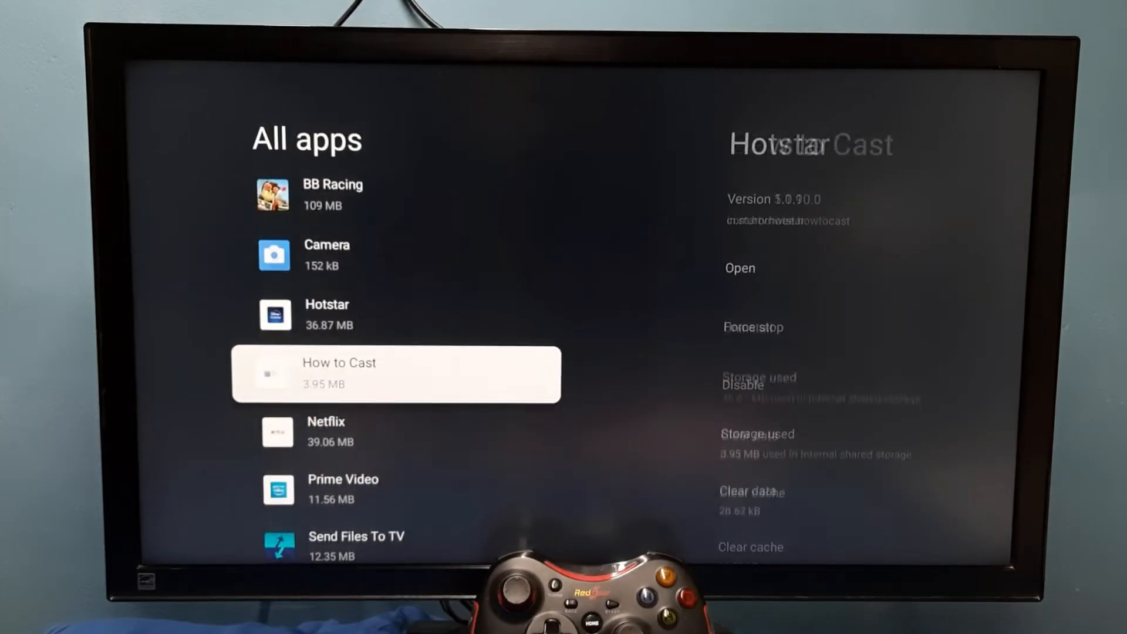
pyautogui.scroll(-3)
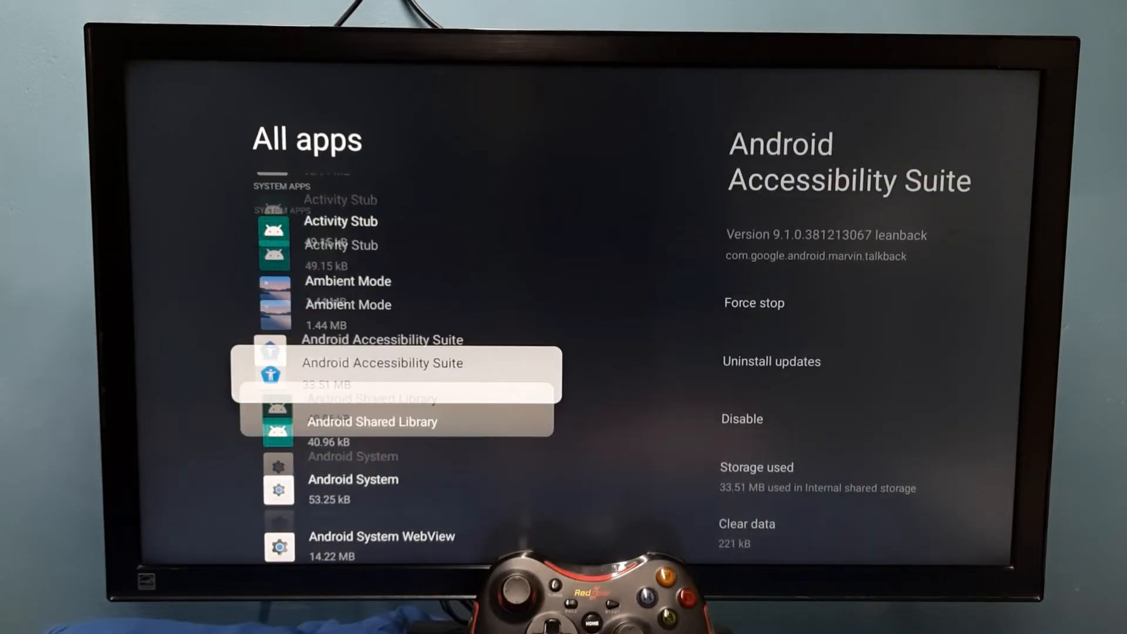
pyautogui.scroll(-3)
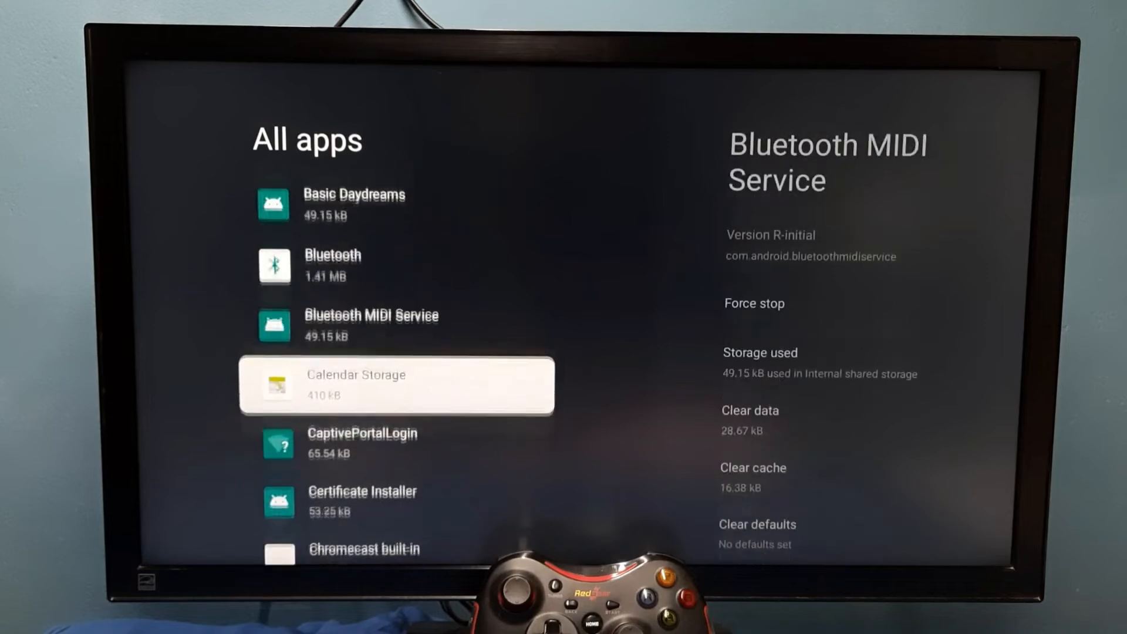
pyautogui.click(396, 382)
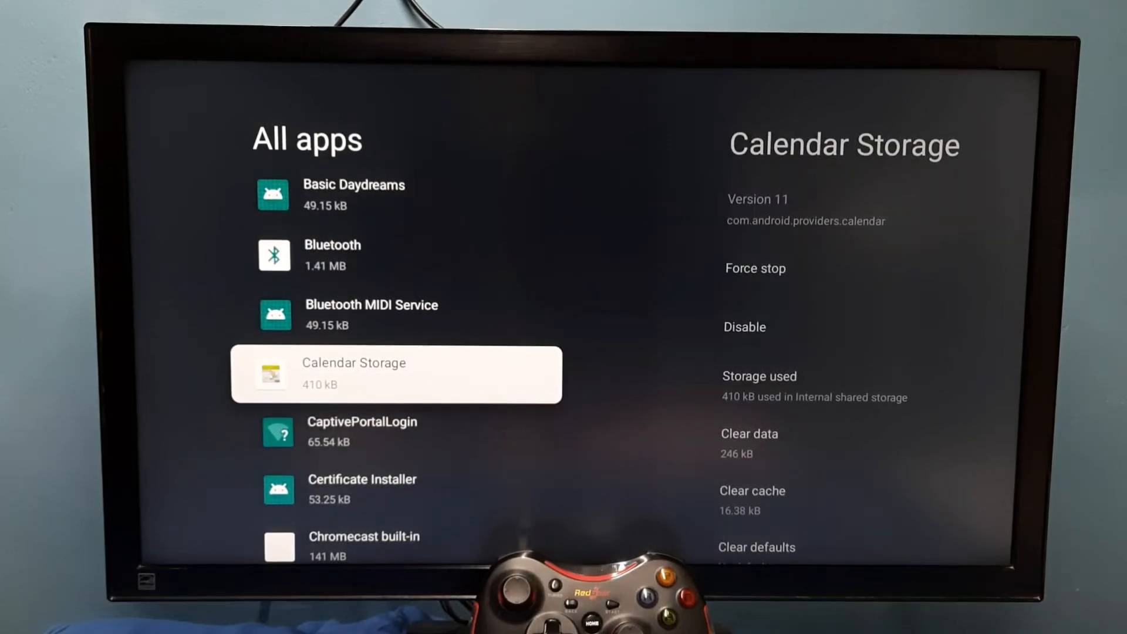
# Locate Ambient Mode under System apps and force-stop it, confirming with OK
pyautogui.scroll(3)
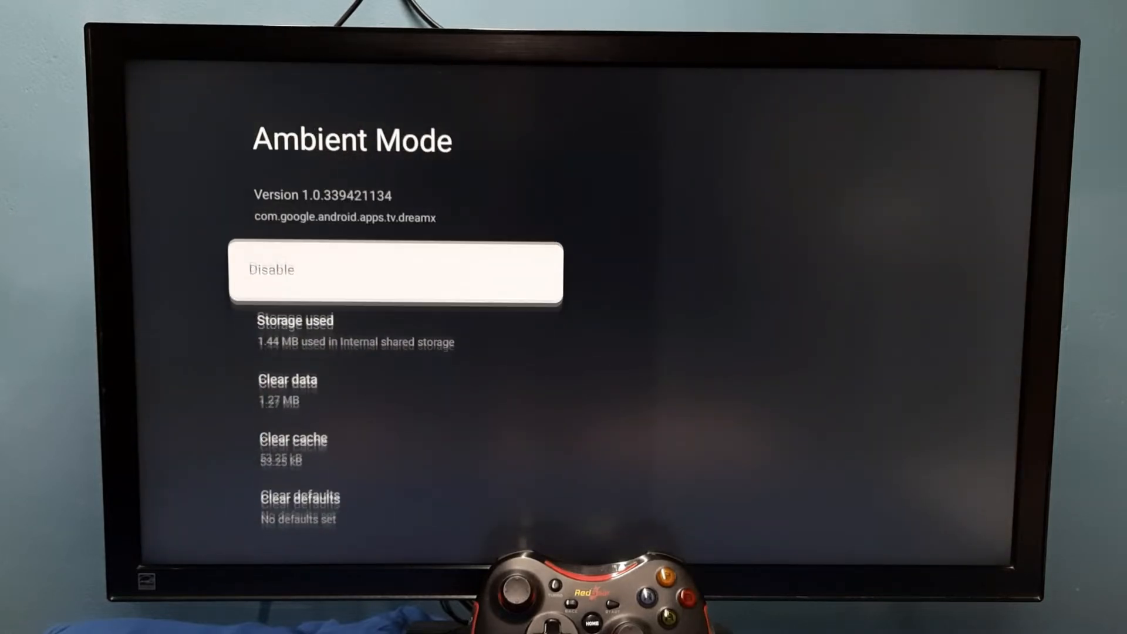
pyautogui.scroll(-3)
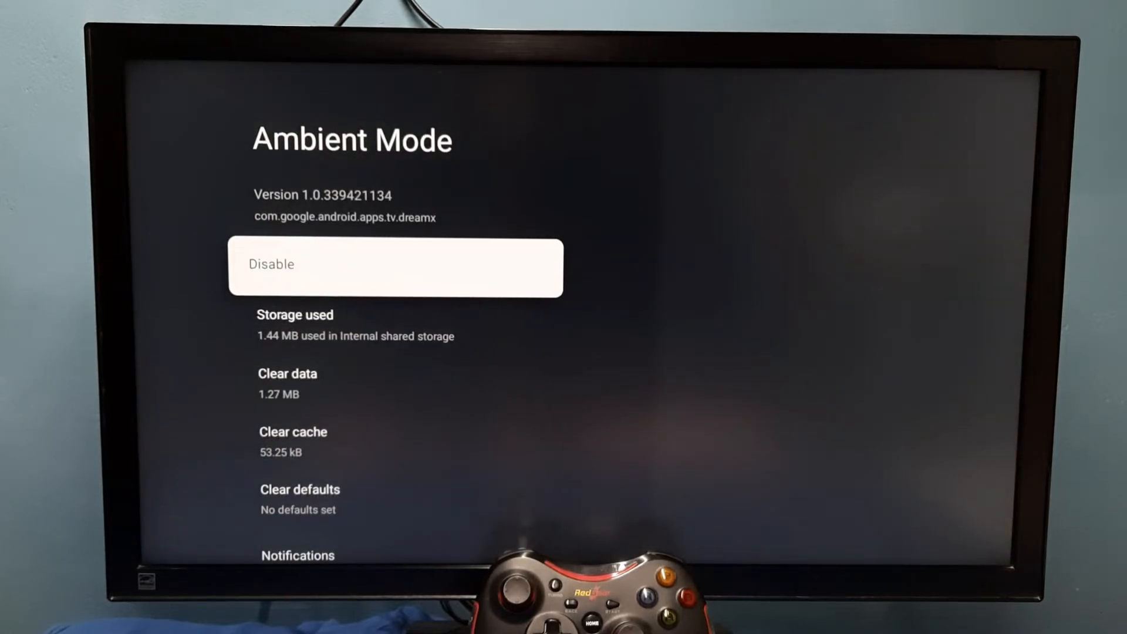